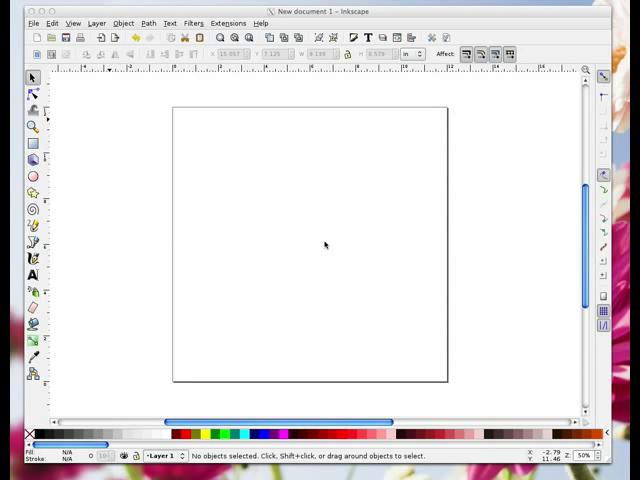
{"action": "mouse_move", "coordinate": [36, 284]}
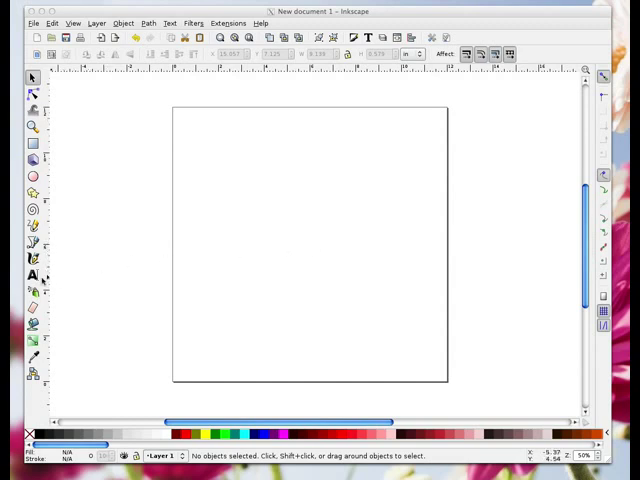
{"action": "mouse_move", "coordinate": [110, 278]}
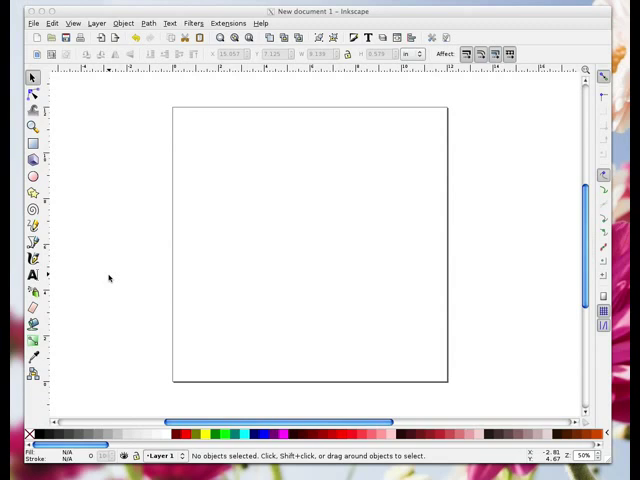
{"action": "mouse_move", "coordinate": [30, 276]}
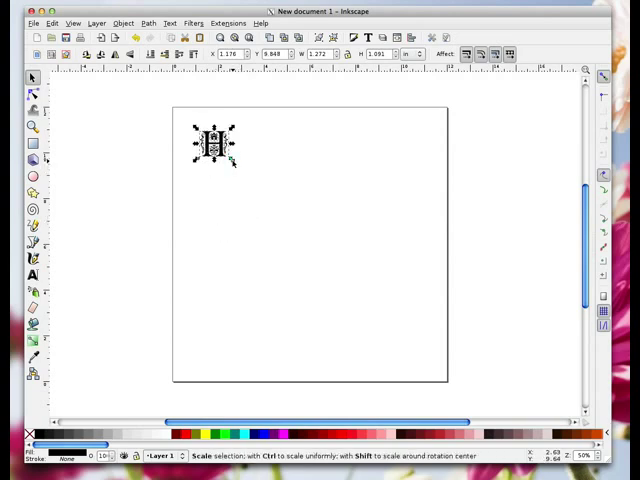
Enlarge the ornamental letter H by a corner handle so it fills most of the page
{"action": "left_click_drag", "start_coordinate": [232, 162], "coordinate": [298, 256]}
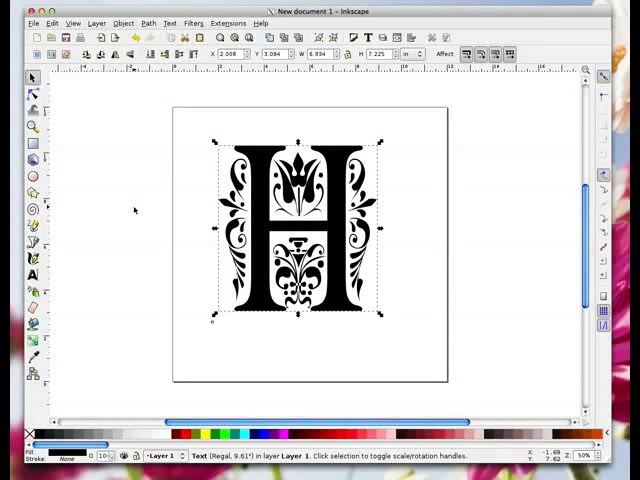
{"action": "mouse_move", "coordinate": [32, 144]}
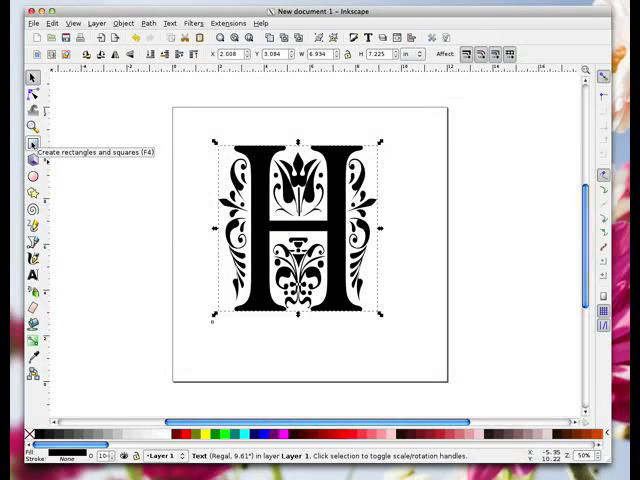
Draw a long black rectangle bar across the middle of the H and duplicate it
{"action": "left_click", "coordinate": [32, 144]}
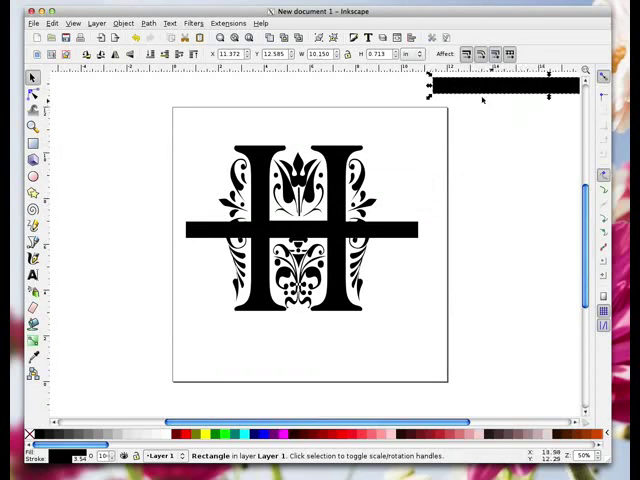
{"action": "right_click", "coordinate": [484, 98]}
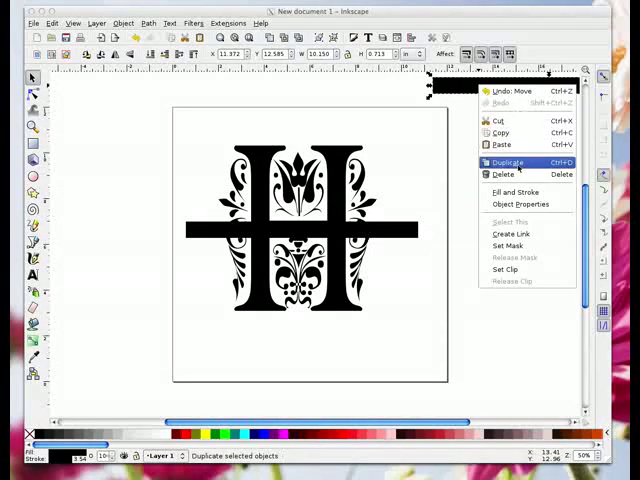
{"action": "left_click", "coordinate": [508, 164]}
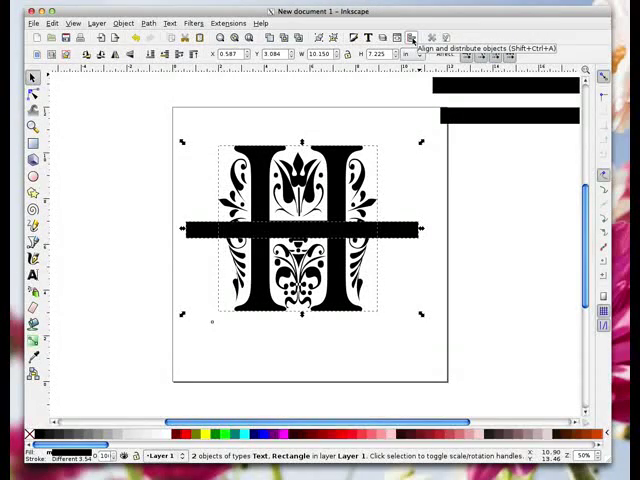
Align the bar and letter H centred, with Relative to set to Selection
{"action": "left_click", "coordinate": [412, 38]}
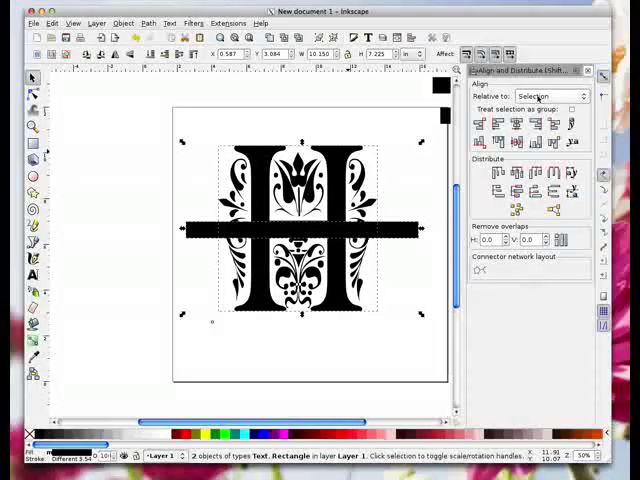
{"action": "left_click", "coordinate": [550, 96]}
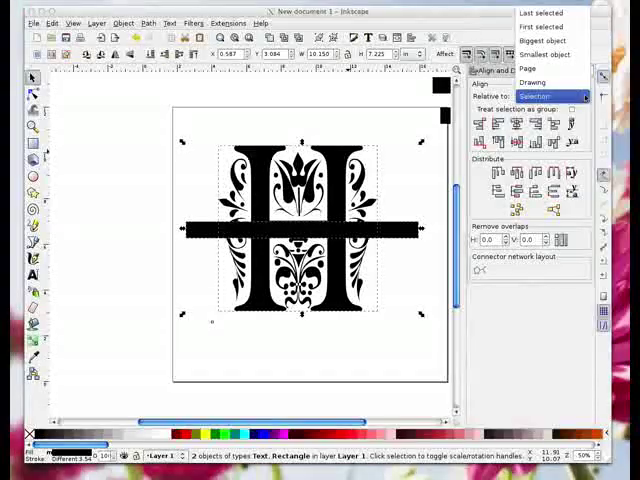
{"action": "left_click", "coordinate": [534, 96]}
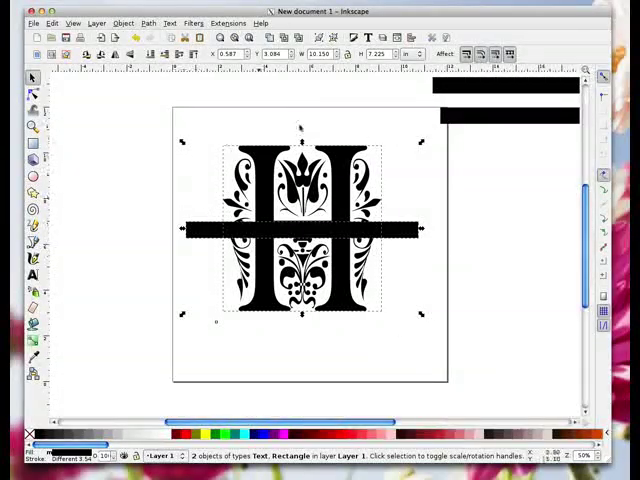
Subtract the bar from the H with Path Difference, splitting it into top and bottom halves
{"action": "left_click", "coordinate": [148, 22]}
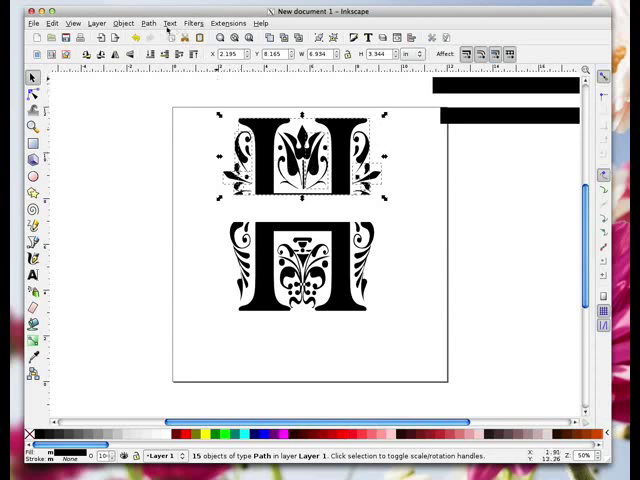
Group each half of the split H and move the spare bar into the gap between them
{"action": "left_click", "coordinate": [124, 24]}
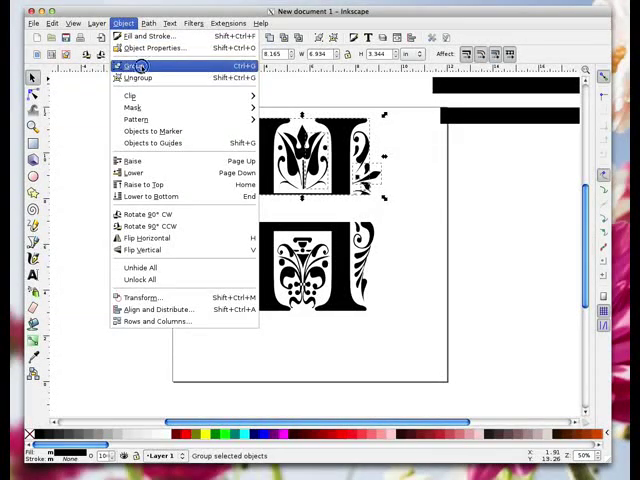
{"action": "left_click", "coordinate": [130, 66]}
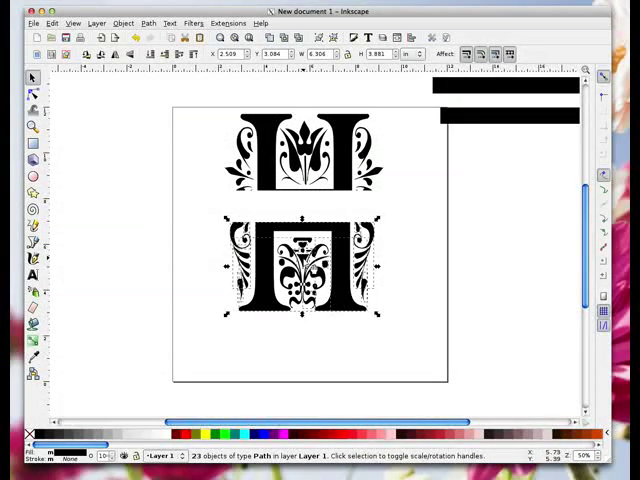
{"action": "left_click", "coordinate": [124, 22]}
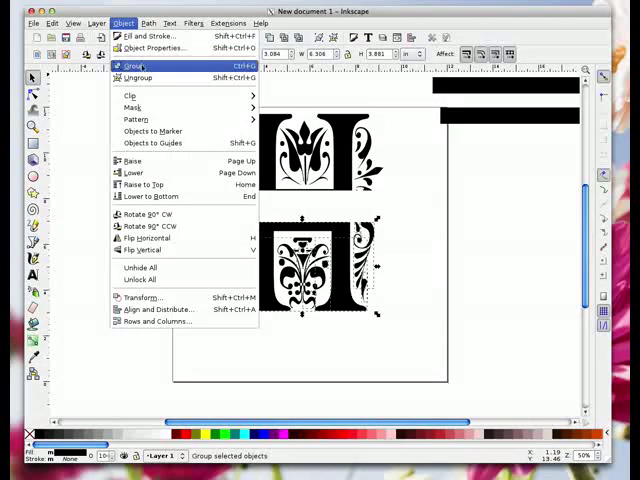
{"action": "left_click", "coordinate": [132, 64]}
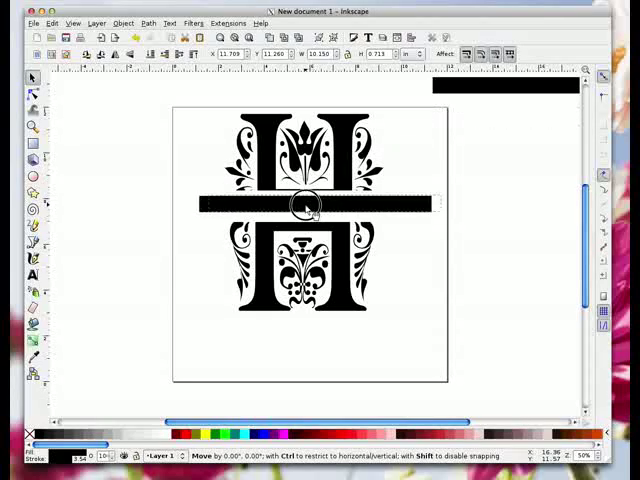
{"action": "left_click_drag", "start_coordinate": [308, 204], "coordinate": [308, 196]}
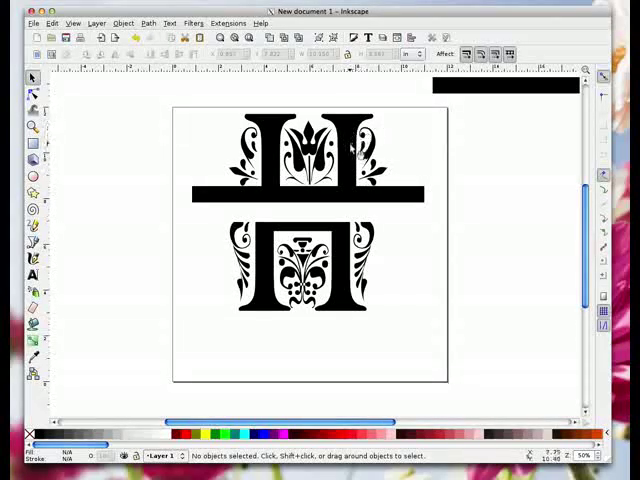
Ungroup the top half, add the bar to the selection and weld them with Path Union
{"action": "left_click", "coordinate": [310, 156]}
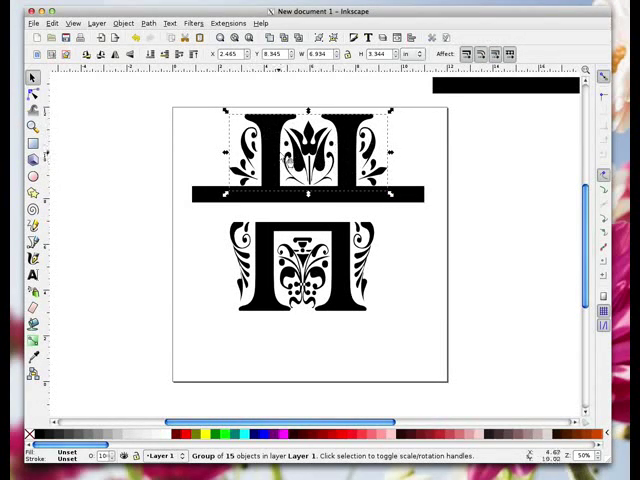
{"action": "left_click", "coordinate": [122, 22]}
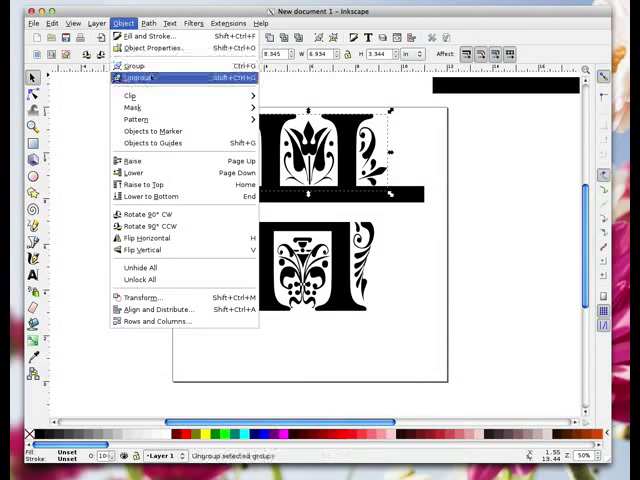
{"action": "left_click", "coordinate": [136, 78]}
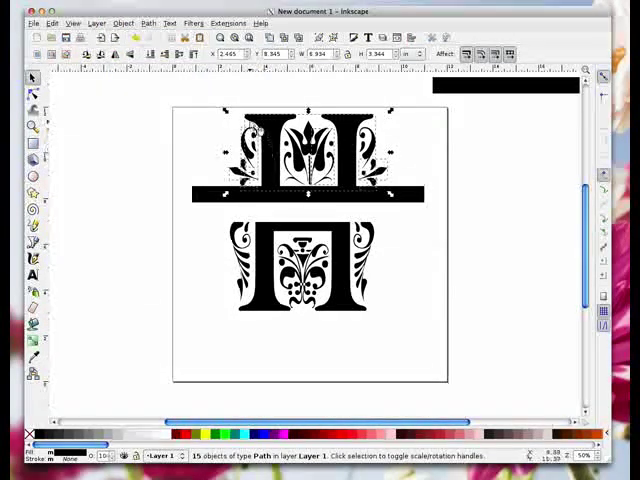
{"action": "left_click", "coordinate": [158, 136]}
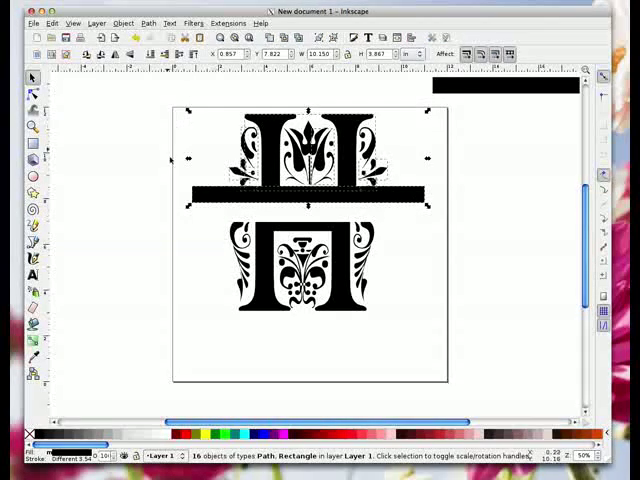
{"action": "left_click", "coordinate": [148, 24]}
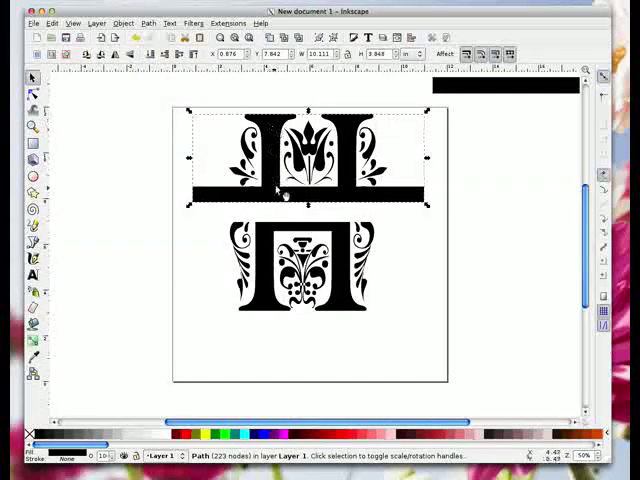
{"action": "mouse_move", "coordinate": [548, 92]}
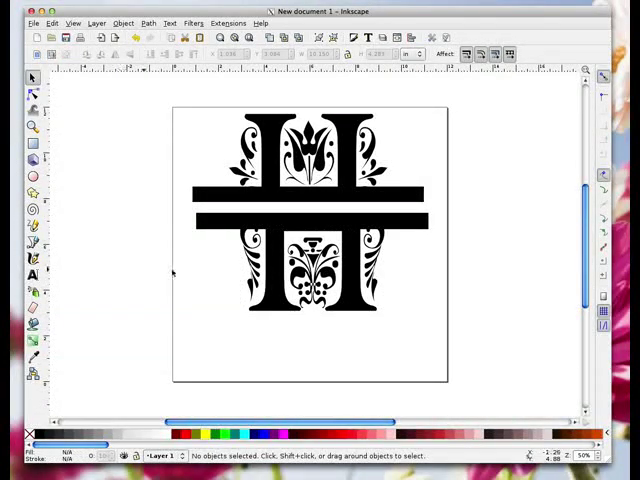
{"action": "mouse_move", "coordinate": [280, 288]}
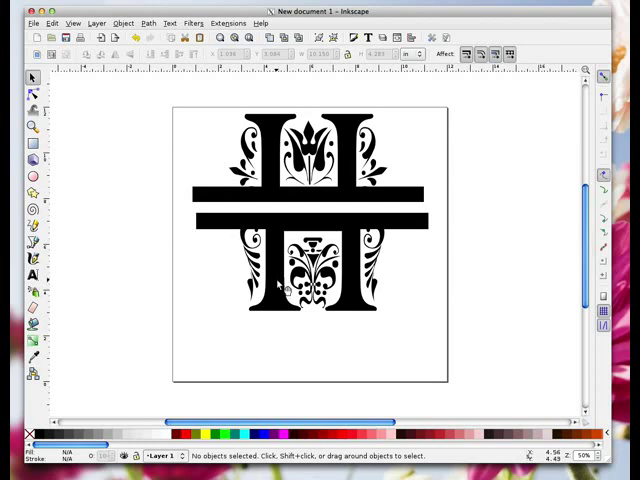
Select the bottom half with the lower bar and merge them into one path via Union
{"action": "left_click", "coordinate": [124, 24]}
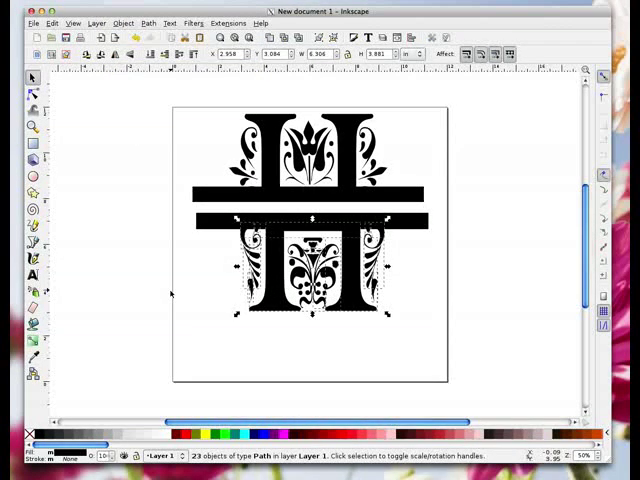
{"action": "left_click", "coordinate": [170, 264]}
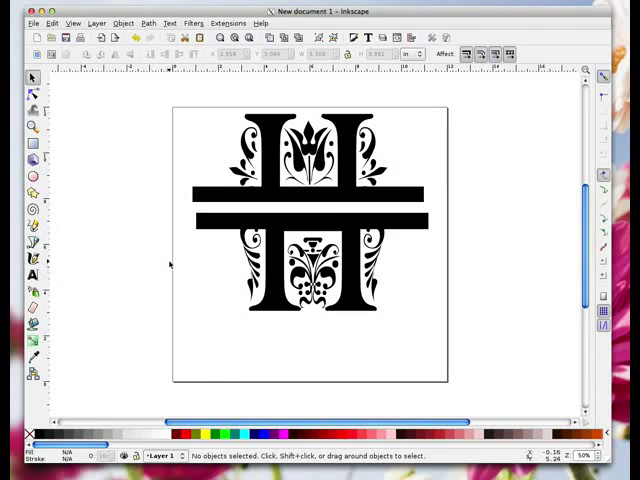
{"action": "mouse_move", "coordinate": [164, 208]}
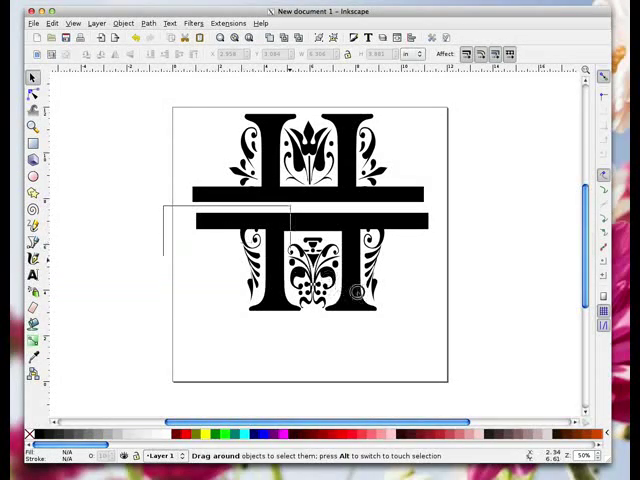
{"action": "left_click_drag", "start_coordinate": [164, 204], "coordinate": [376, 310]}
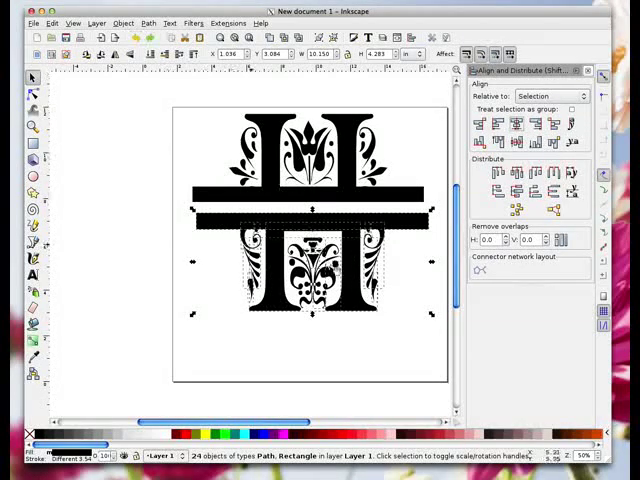
{"action": "left_click", "coordinate": [148, 206]}
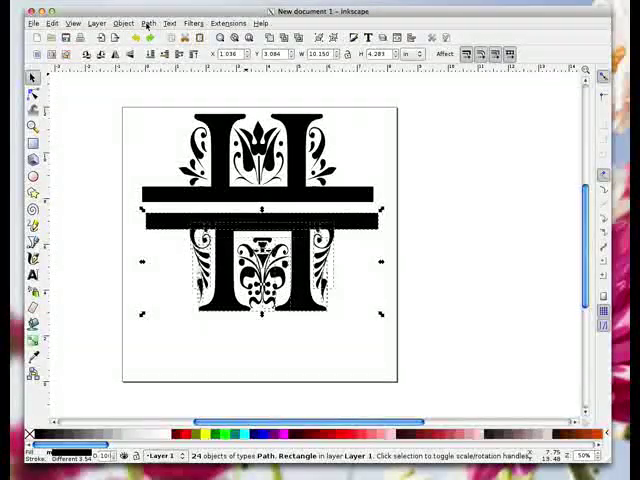
{"action": "left_click", "coordinate": [148, 24]}
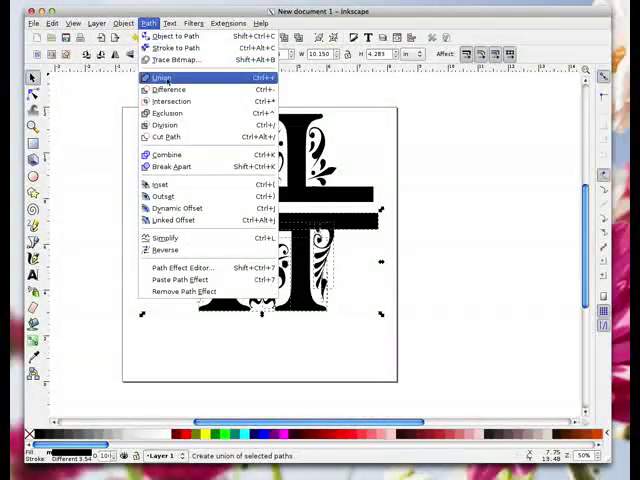
{"action": "left_click", "coordinate": [160, 76]}
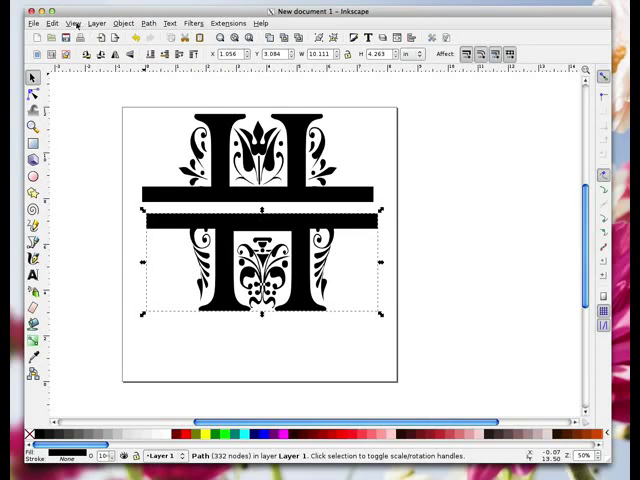
{"action": "left_click", "coordinate": [72, 22]}
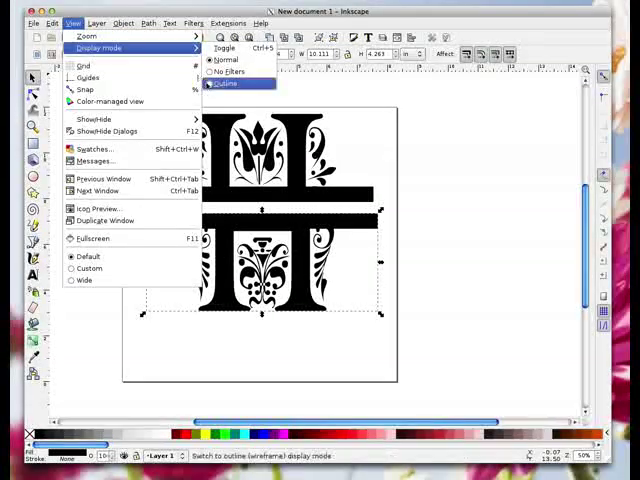
Switch the display mode to Outline and select both welded halves of the H
{"action": "left_click", "coordinate": [226, 84]}
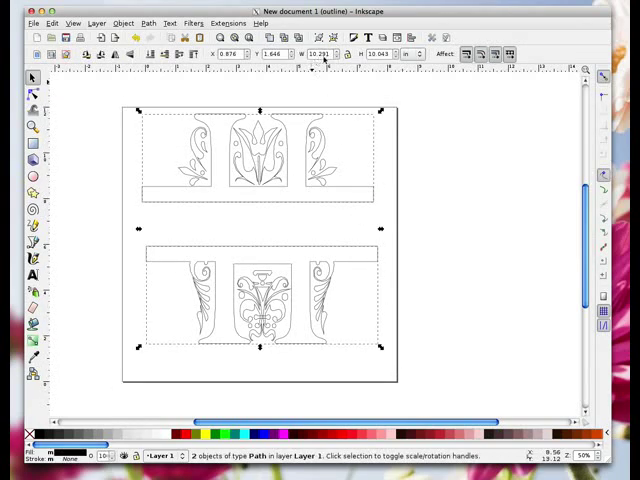
{"action": "left_click", "coordinate": [478, 54]}
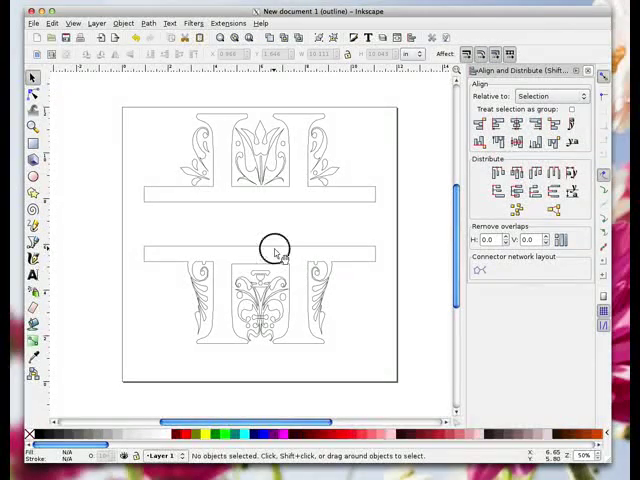
{"action": "left_click", "coordinate": [272, 248]}
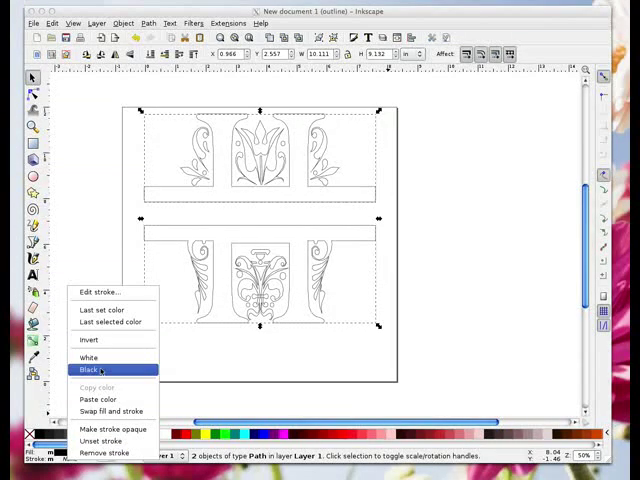
Set the stroke of both selected halves to black from the status-bar swatch
{"action": "left_click", "coordinate": [76, 368]}
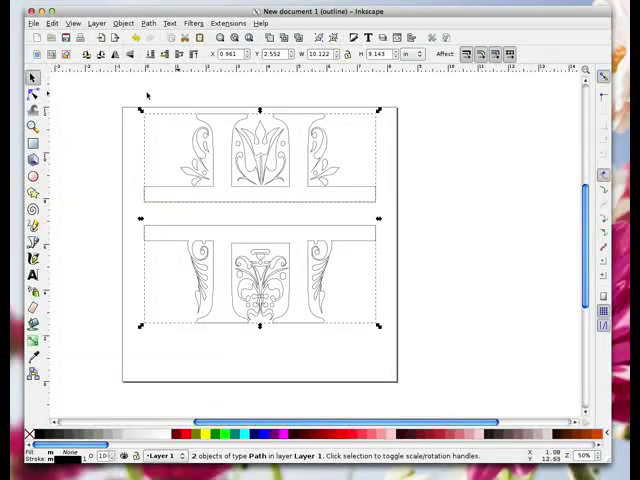
{"action": "mouse_move", "coordinate": [368, 264]}
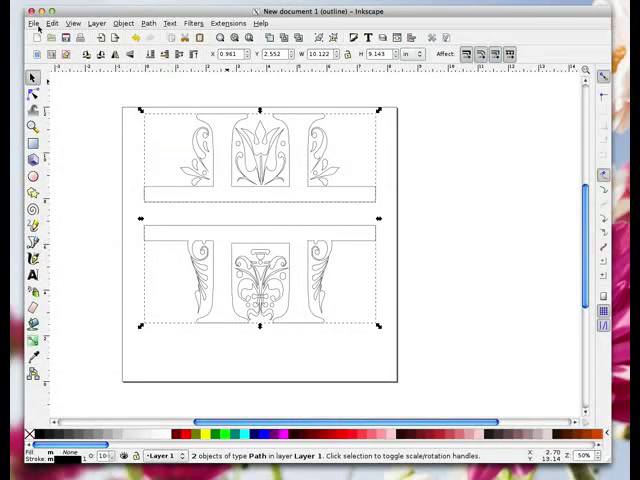
{"action": "left_click", "coordinate": [32, 22]}
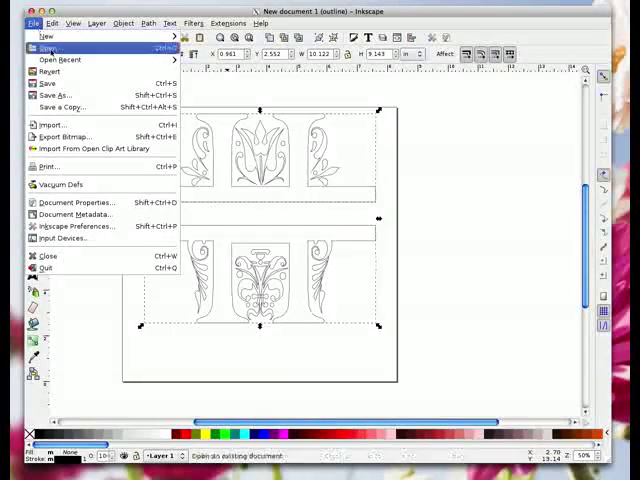
Save the monogram drawing as h.svg on the Desktop via Save As
{"action": "left_click", "coordinate": [54, 96]}
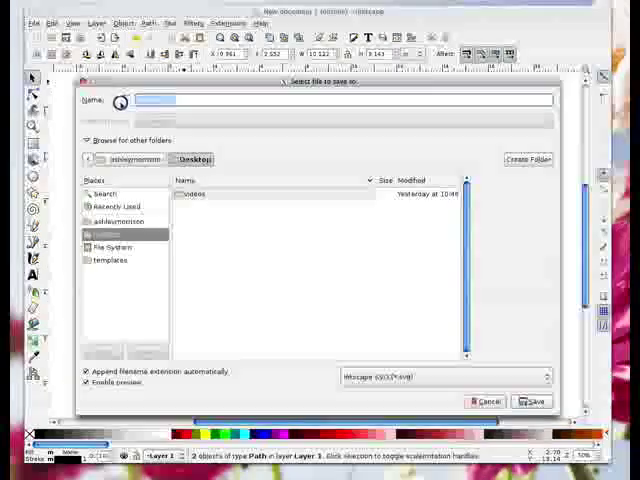
{"action": "type", "text": "h.svg"}
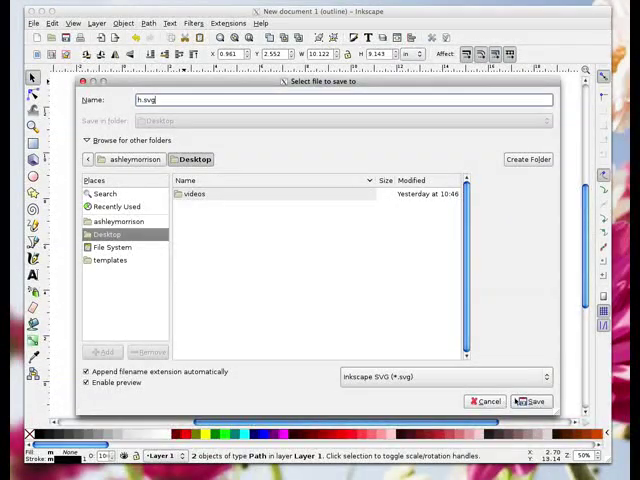
{"action": "left_click", "coordinate": [532, 400]}
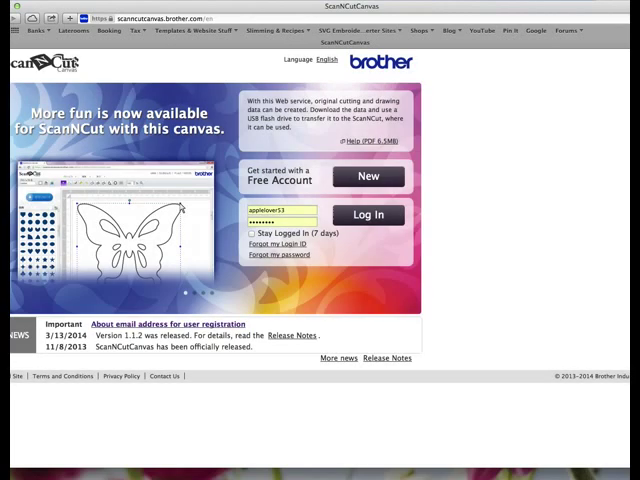
Sign in to ScanNCut Canvas and start a new blank project on the cutting mat
{"action": "left_click", "coordinate": [368, 214]}
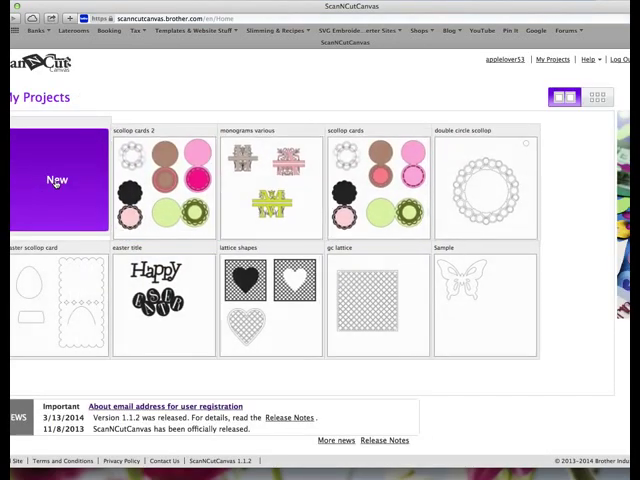
{"action": "left_click", "coordinate": [56, 180]}
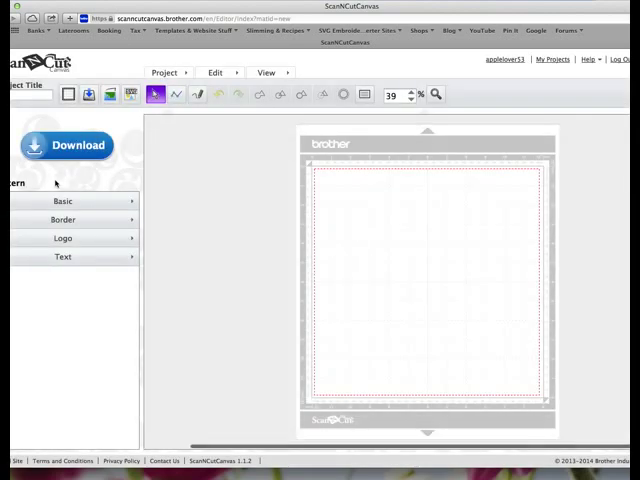
{"action": "left_click", "coordinate": [168, 72]}
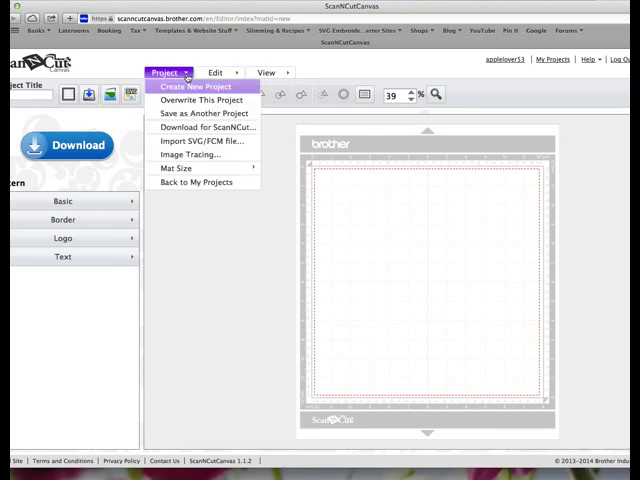
Import h.svg from the Desktop so the split-H monogram sits on the mat
{"action": "left_click", "coordinate": [188, 140]}
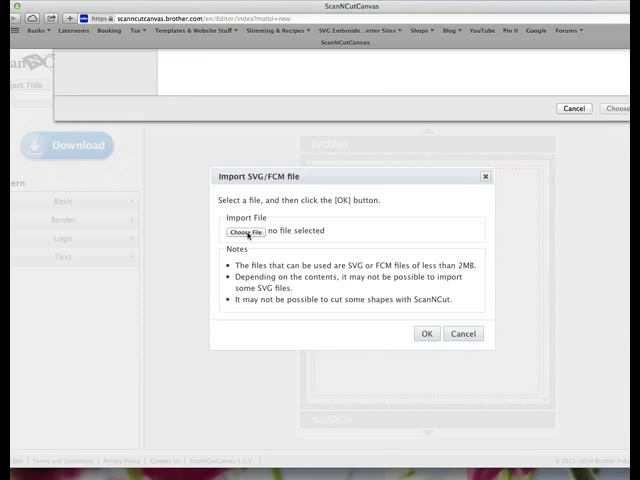
{"action": "left_click", "coordinate": [244, 230]}
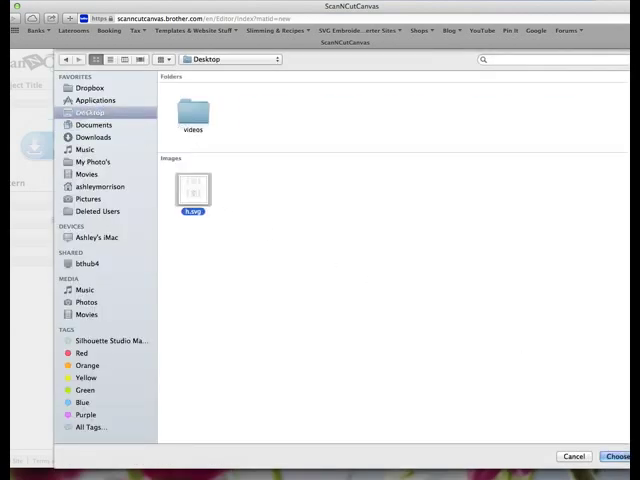
{"action": "left_click", "coordinate": [620, 456]}
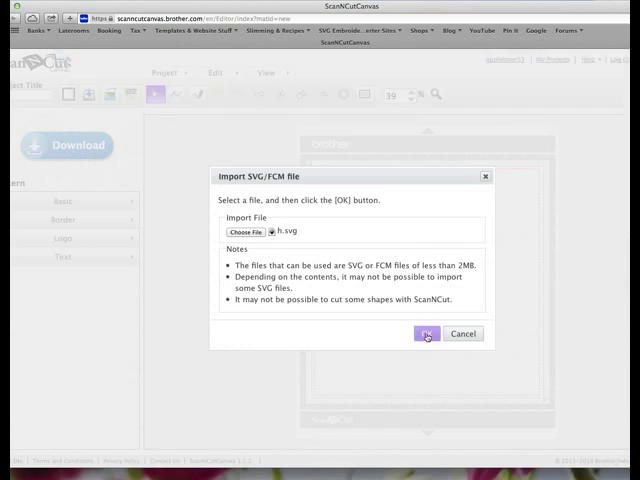
{"action": "left_click", "coordinate": [426, 332]}
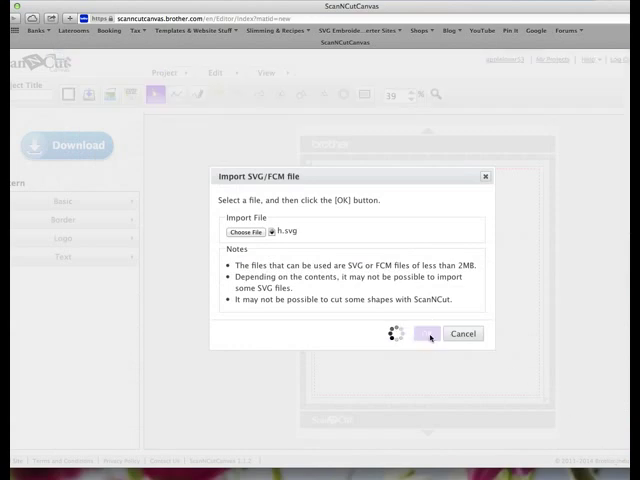
{"action": "left_click", "coordinate": [428, 332]}
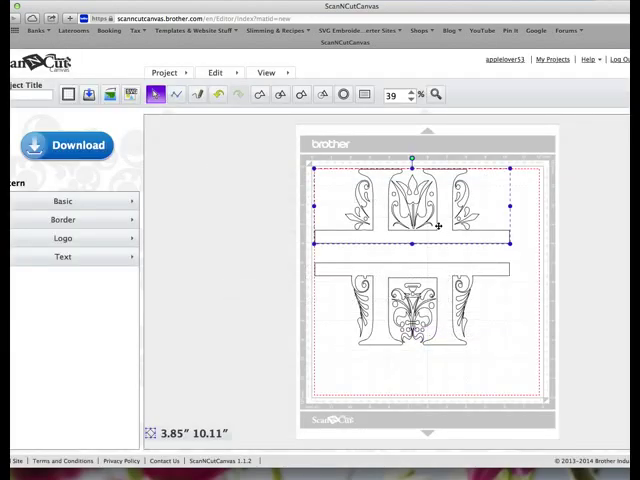
Set the imported H monogram's fill colour to solid black in its properties
{"action": "left_click", "coordinate": [362, 94]}
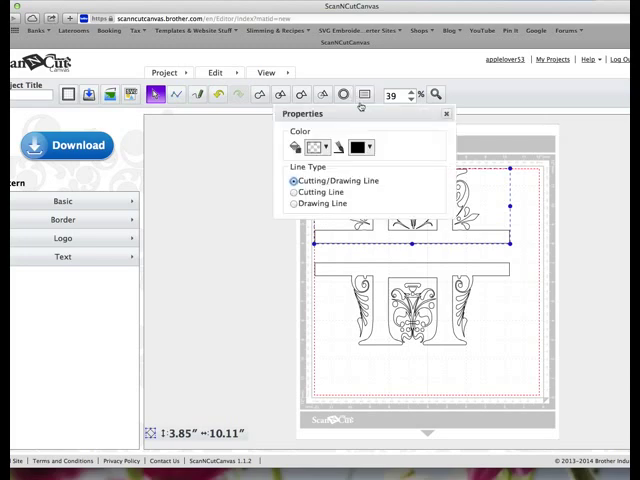
{"action": "left_click", "coordinate": [360, 148]}
{"action": "type", "text": "onogram"}
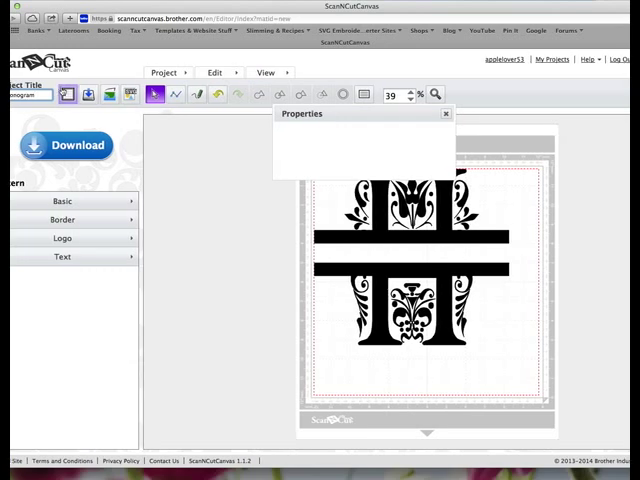
{"action": "left_click", "coordinate": [84, 96]}
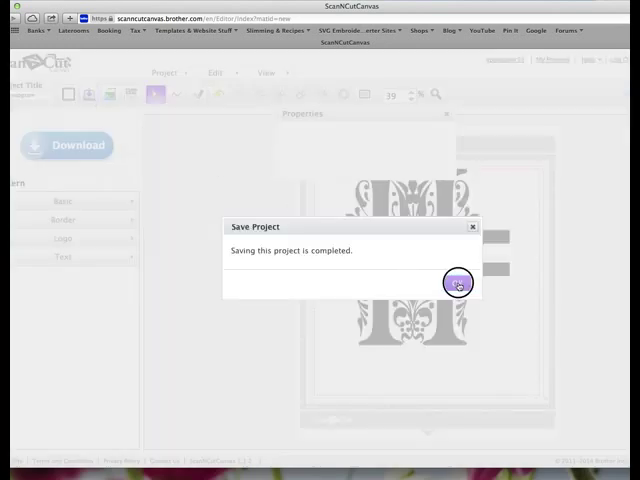
{"action": "left_click", "coordinate": [456, 282]}
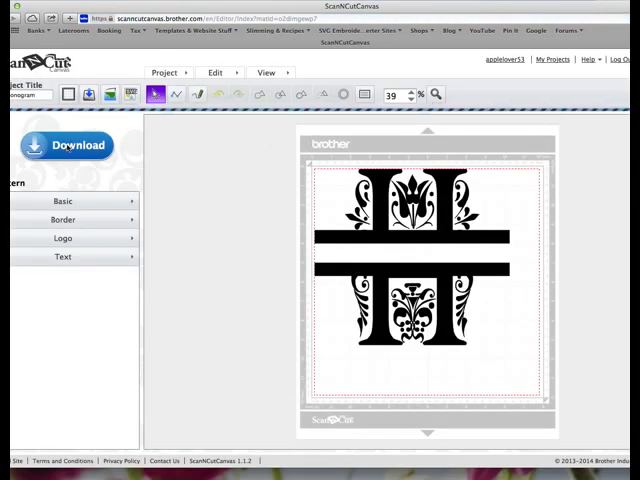
Download the cut data as h_monogram.fcm and save it to the Desktop
{"action": "left_click", "coordinate": [66, 144]}
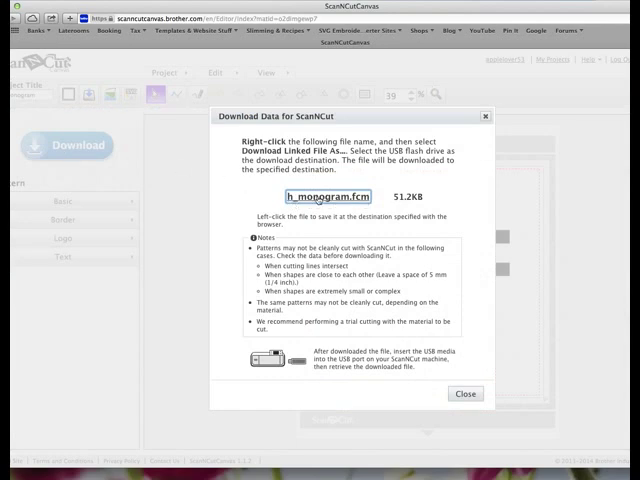
{"action": "right_click", "coordinate": [328, 196]}
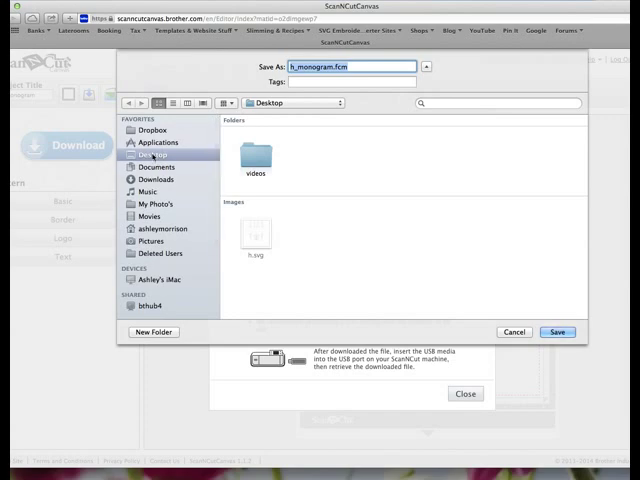
{"action": "left_click", "coordinate": [556, 332]}
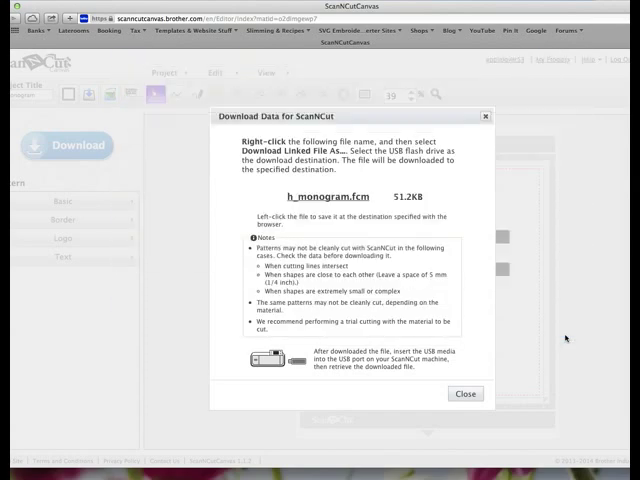